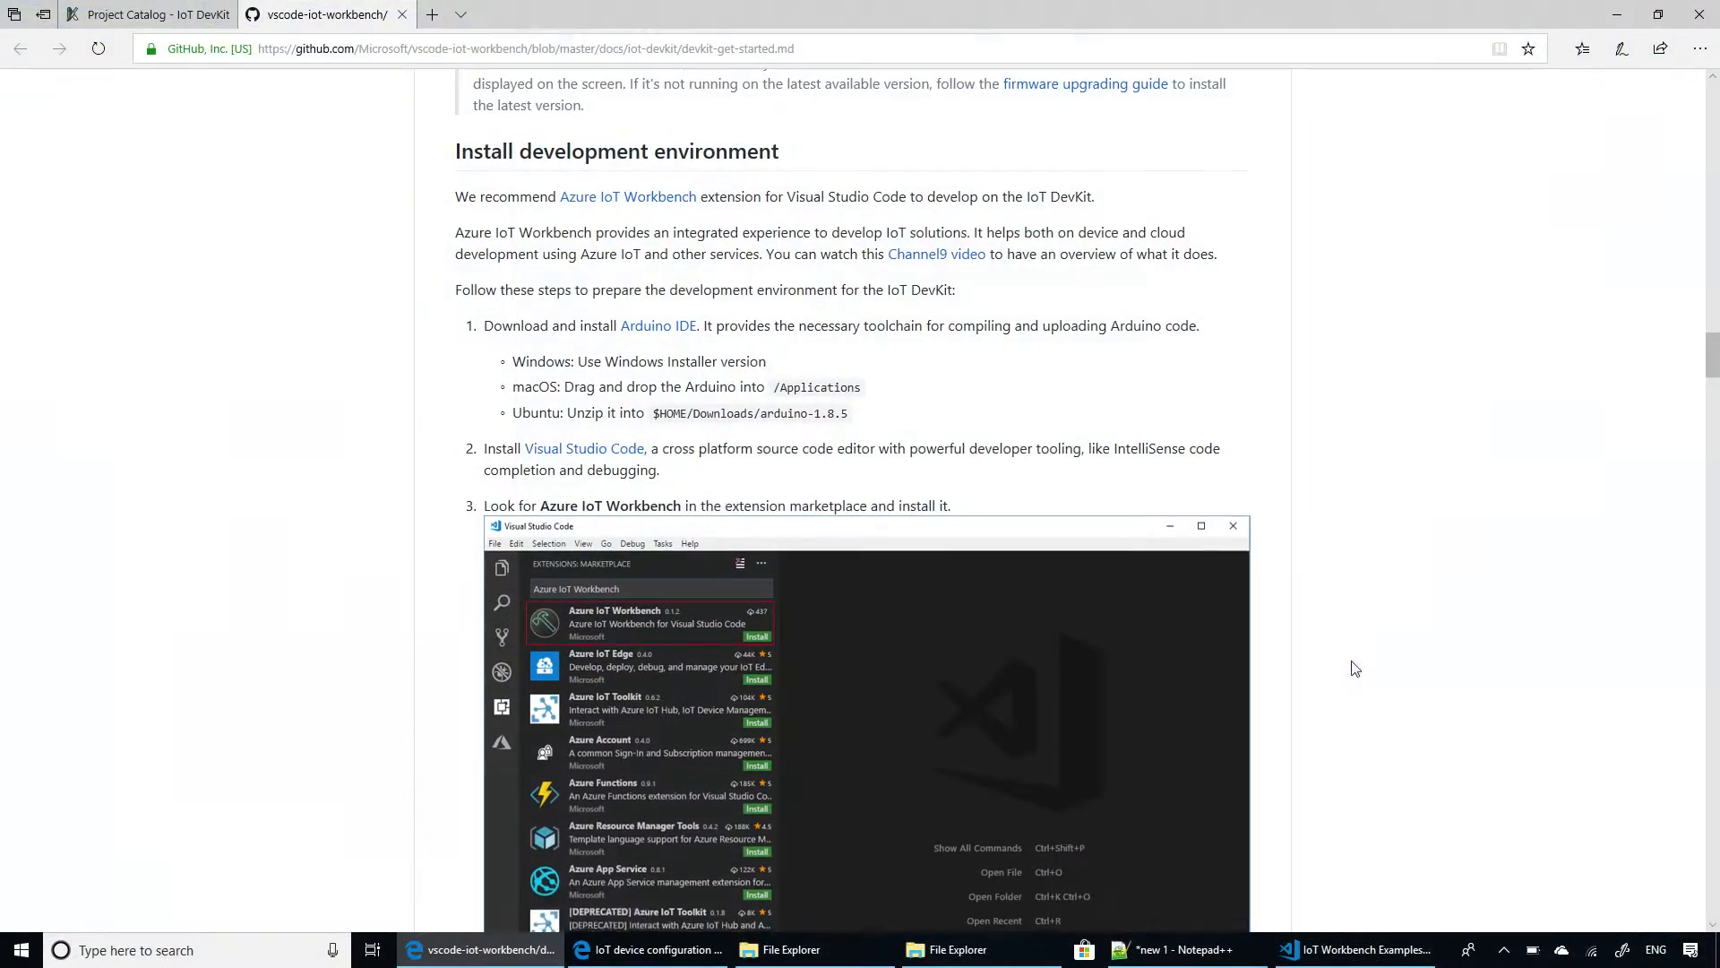
# From the IoT DevKit project catalog, load the OTA updates tutorial and scroll to its architecture diagram.
pyautogui.click(158, 15)
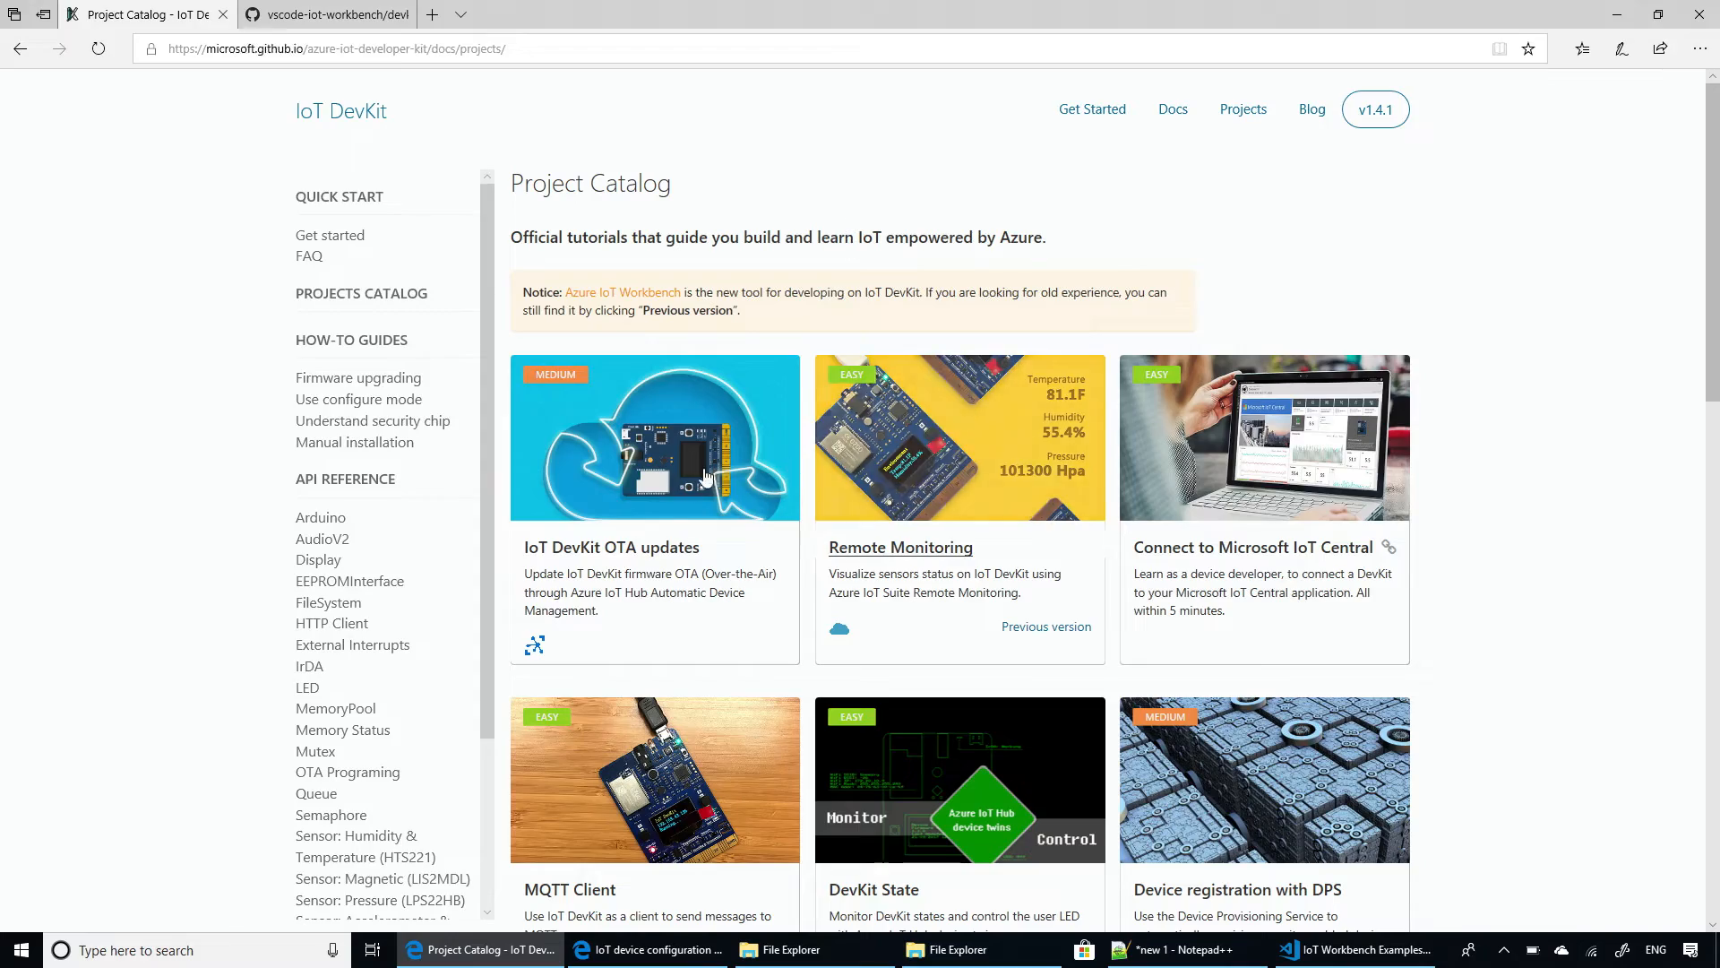
pyautogui.click(656, 462)
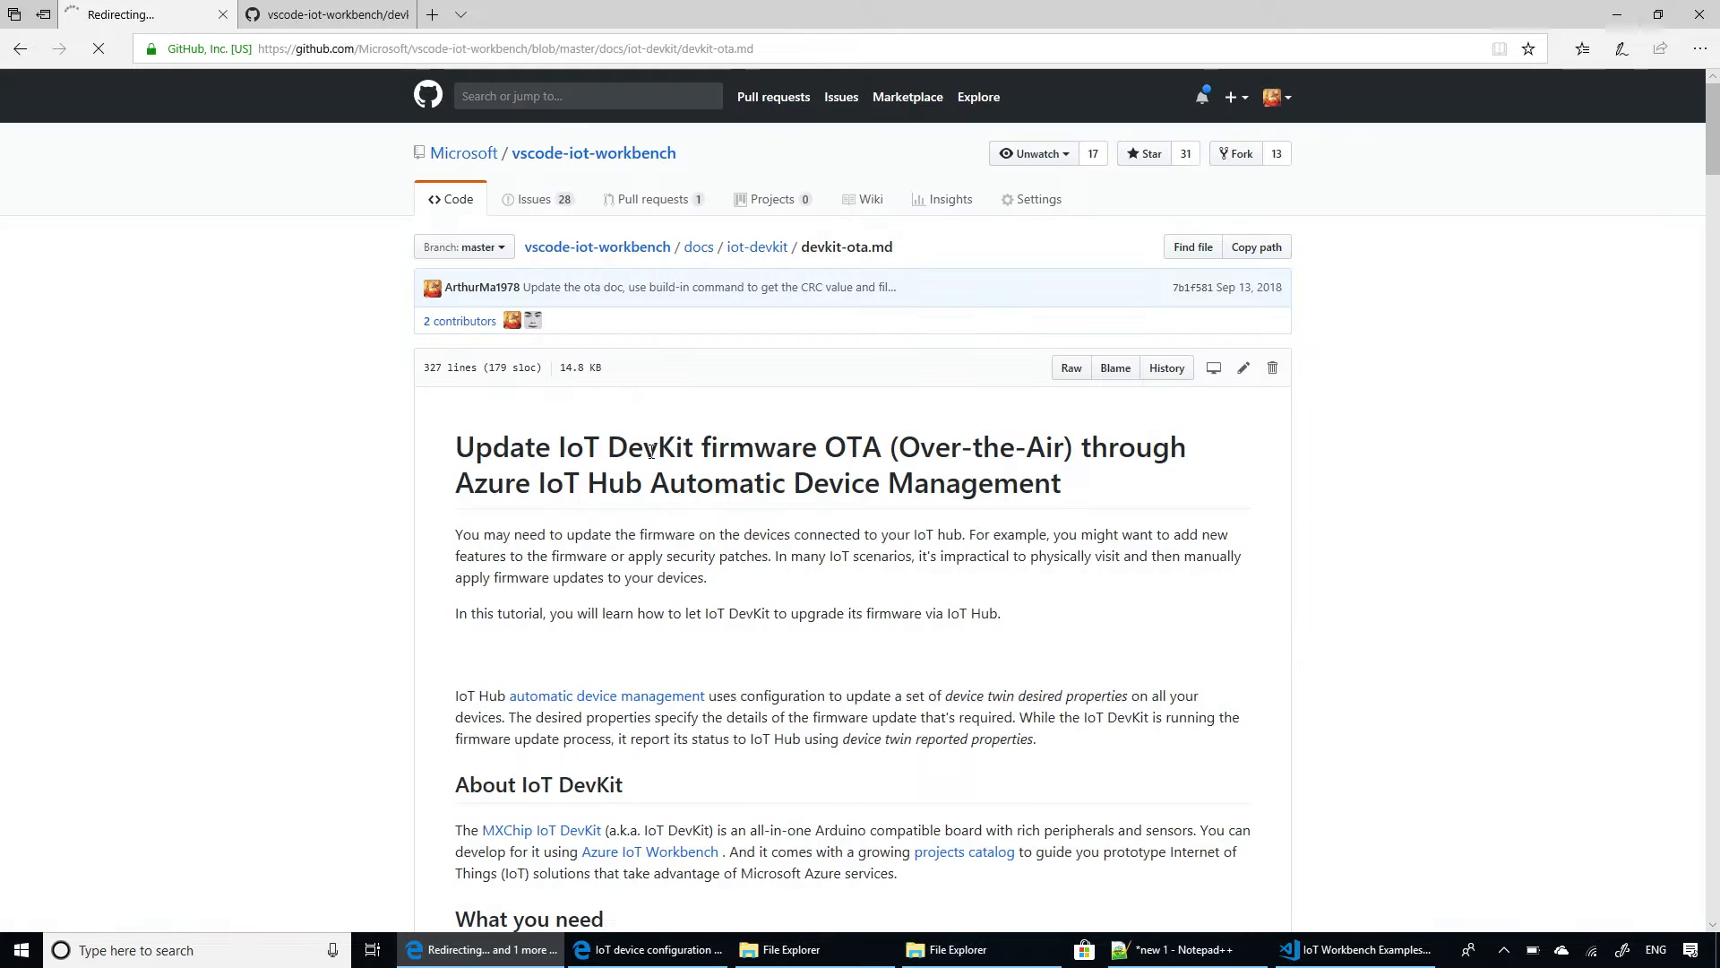
pyautogui.scroll(-3)
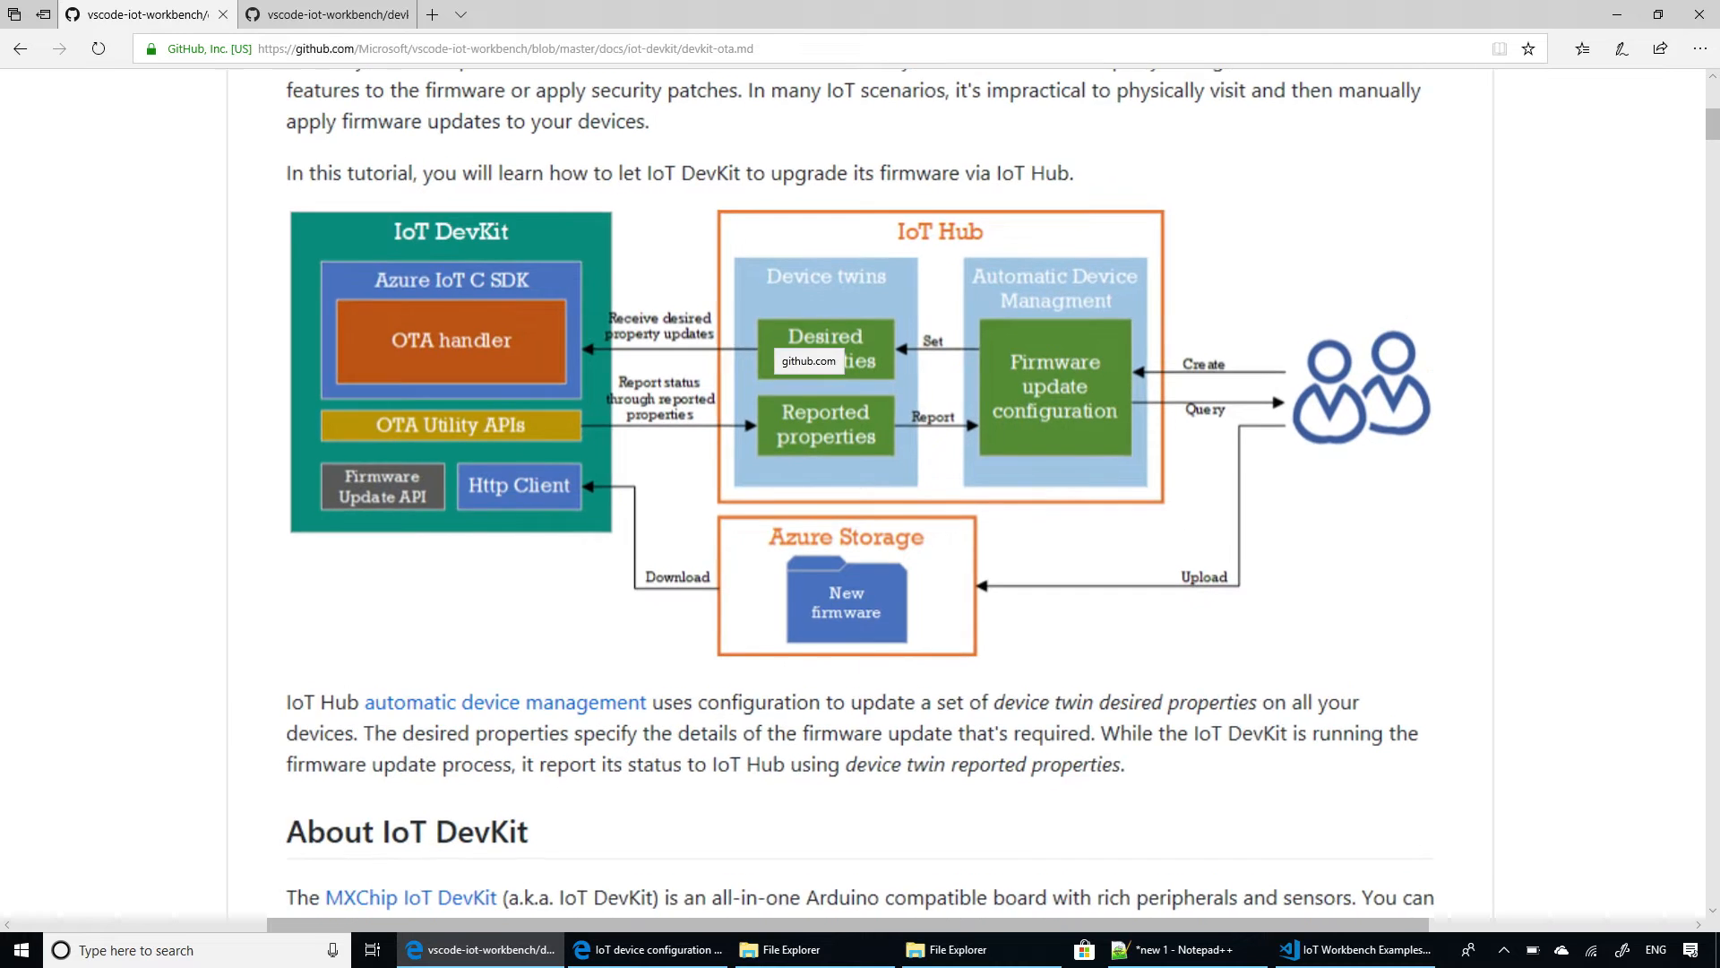
pyautogui.scroll(-3)
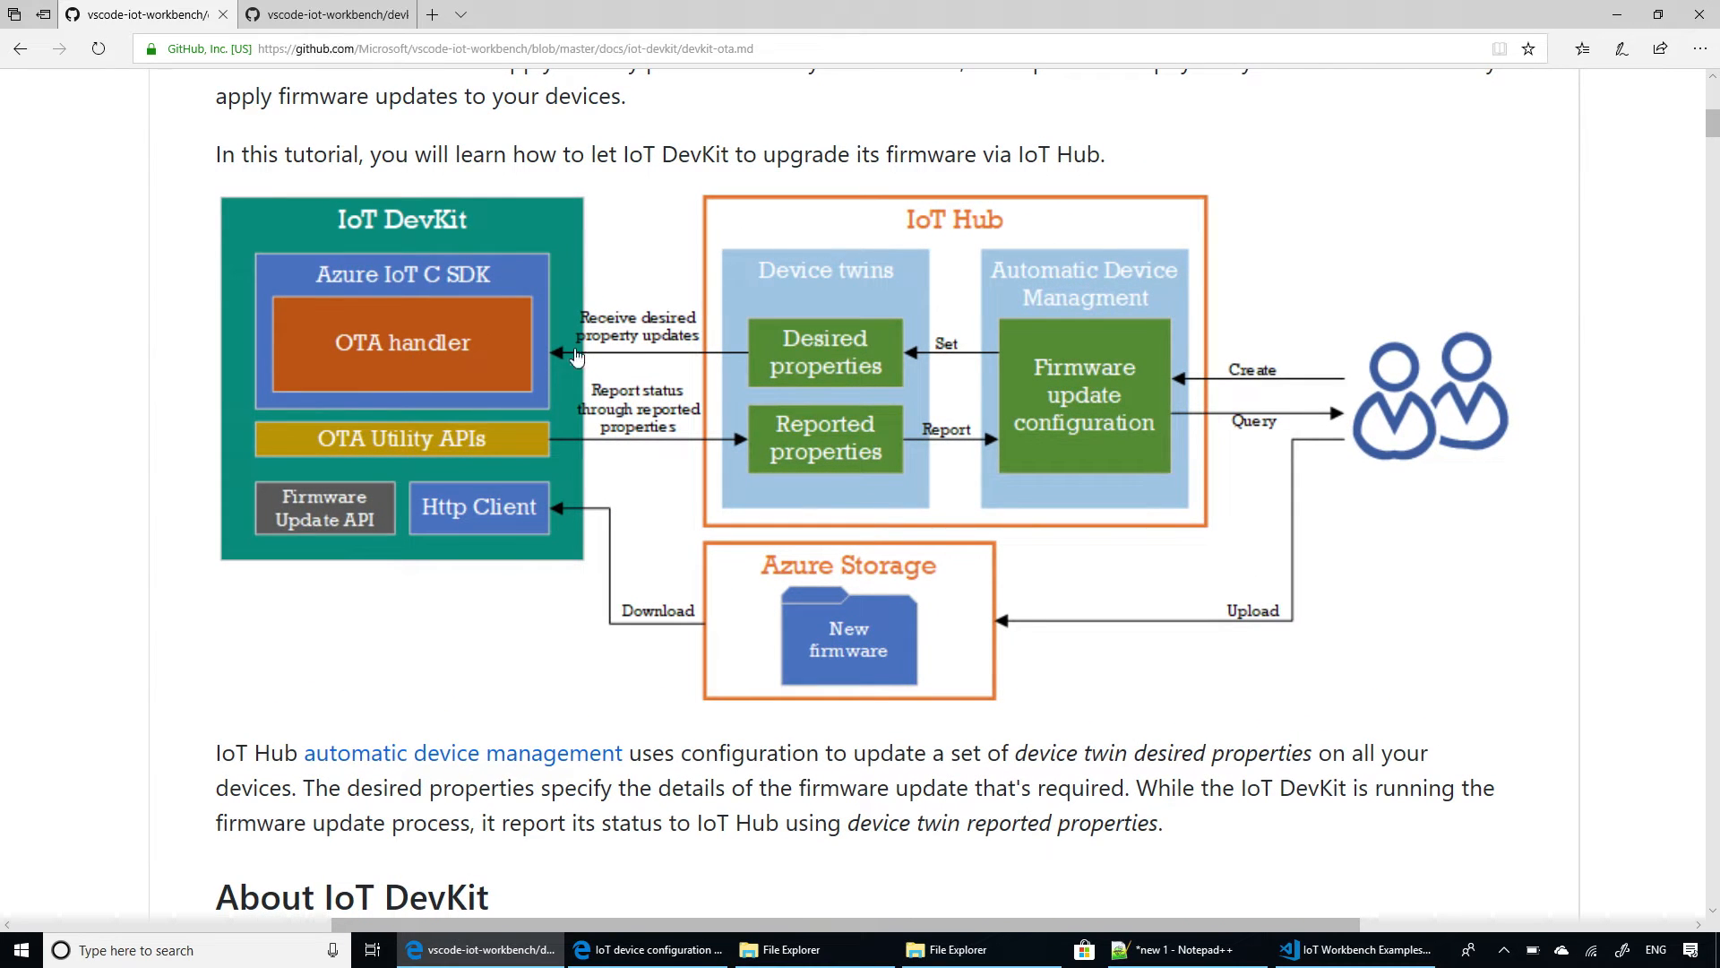
pyautogui.moveTo(788, 312)
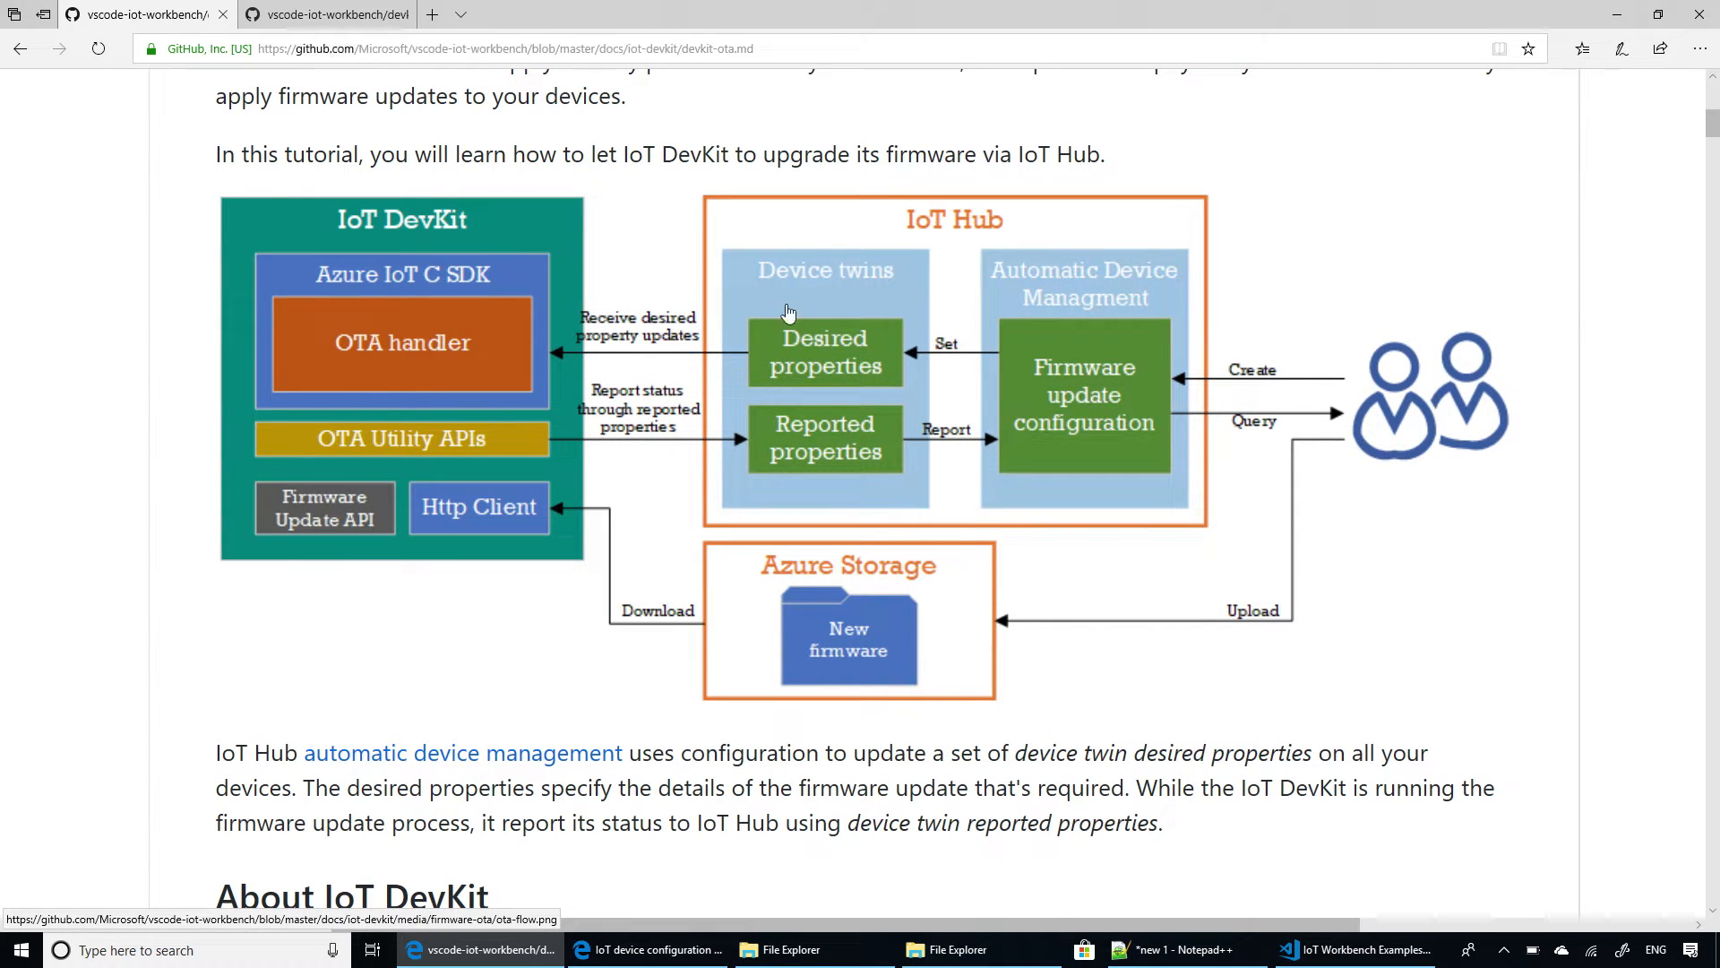
pyautogui.moveTo(1172, 383)
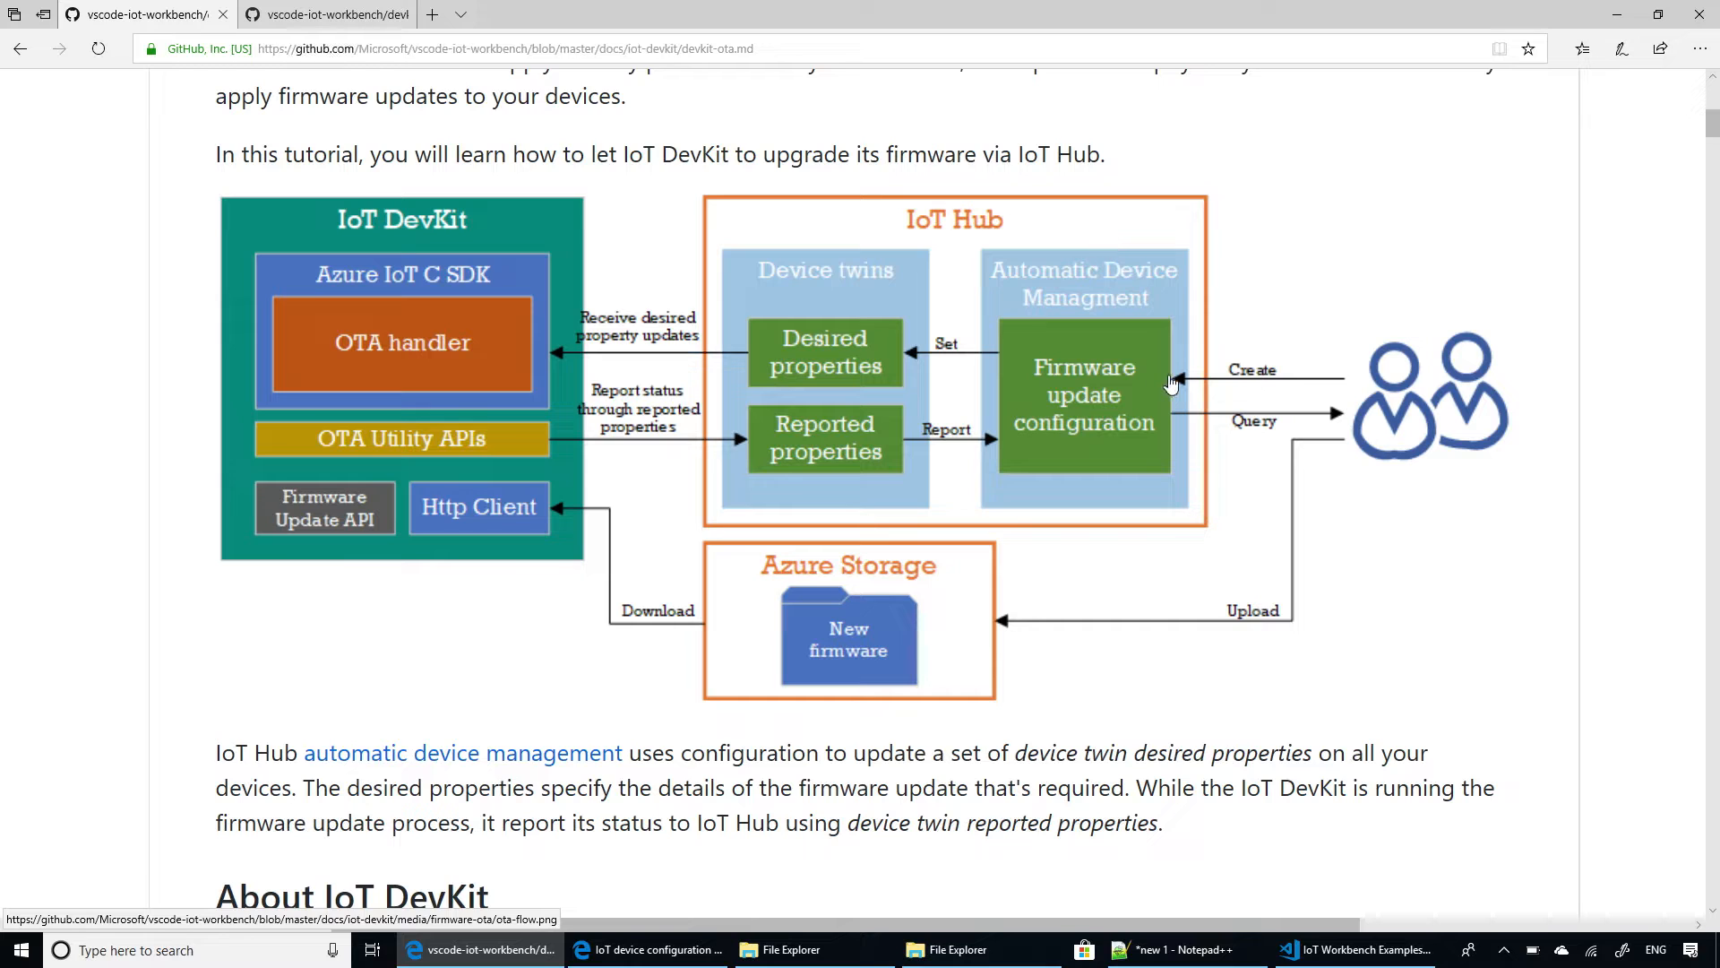